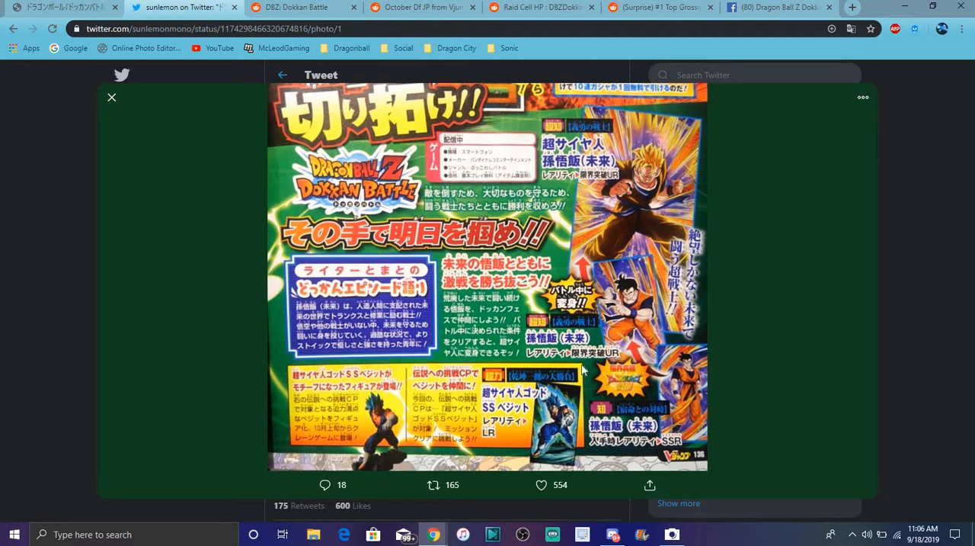
{"action": "mouse_move", "coordinate": [624, 312]}
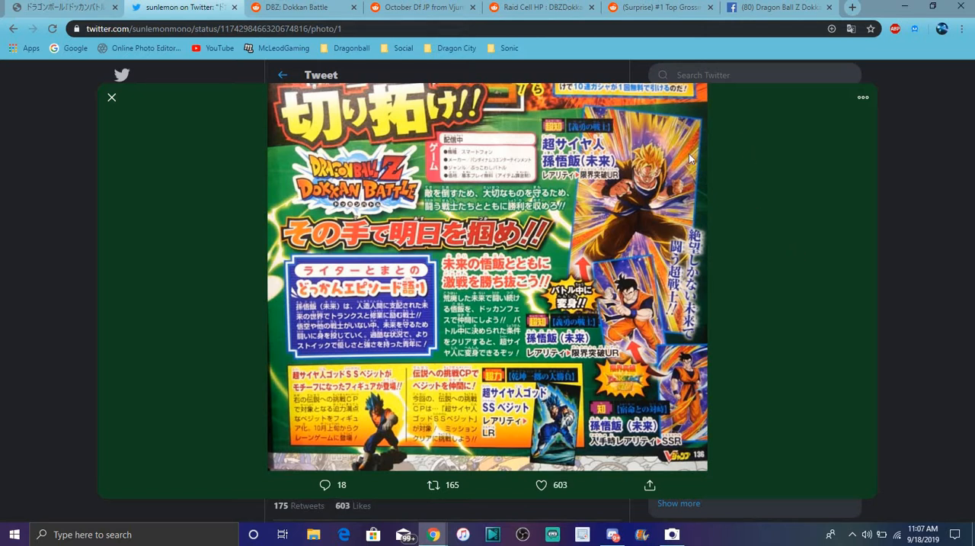
{"action": "mouse_move", "coordinate": [396, 424]}
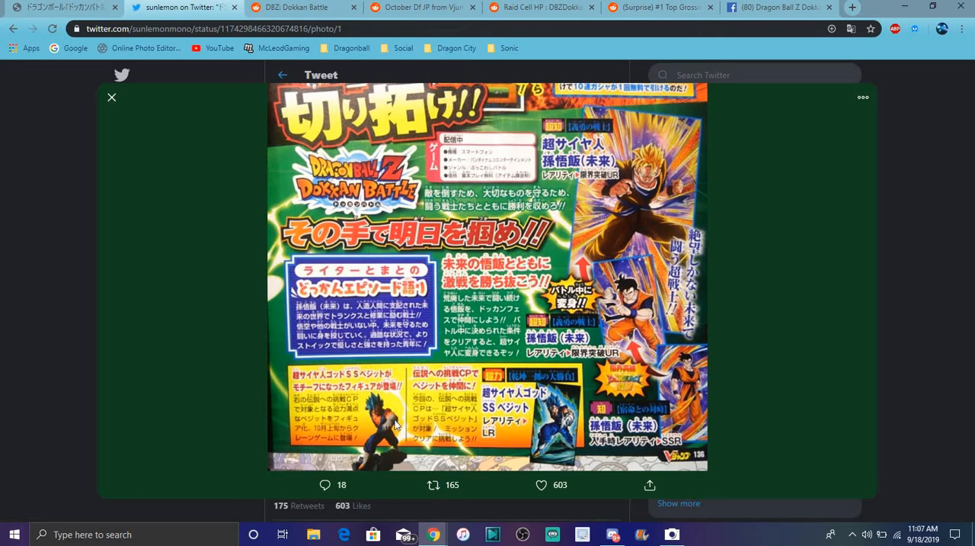
Switch to the Reddit tab showing Perfect Cell's raid HP of 20,983,960 / 40,000,000
{"action": "left_click", "coordinate": [303, 7]}
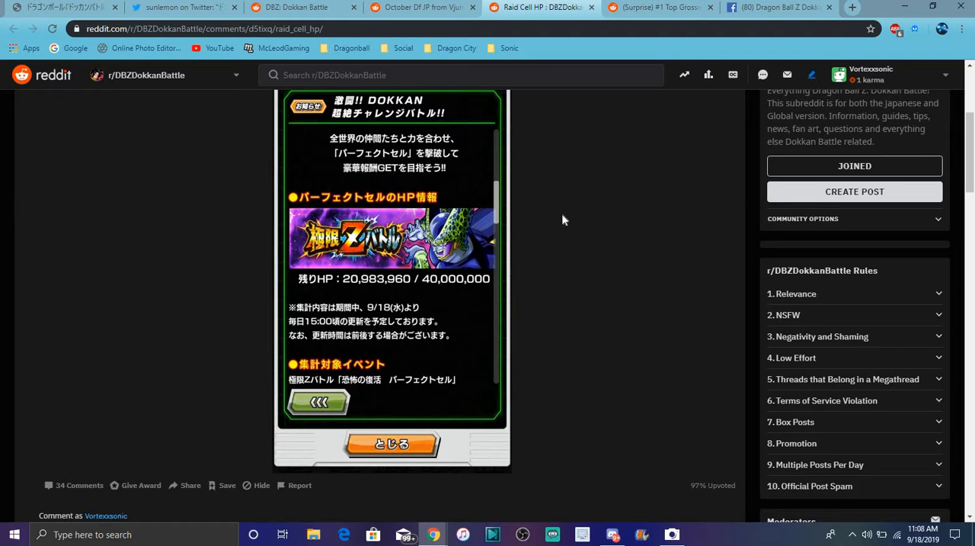
{"action": "left_click", "coordinate": [778, 7]}
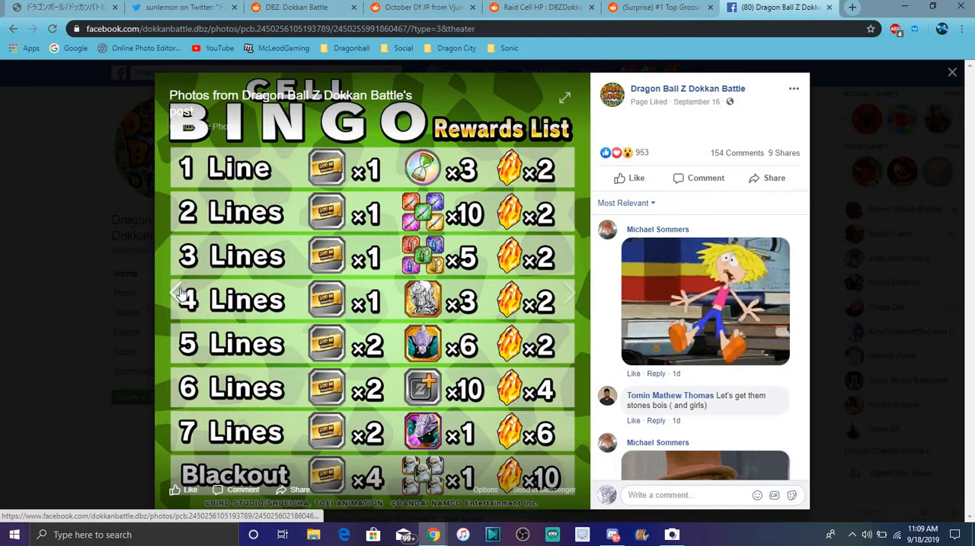
Return to the Twitter tab with the Dokkan Battle V-Jump scan tweet
{"action": "left_click", "coordinate": [183, 7]}
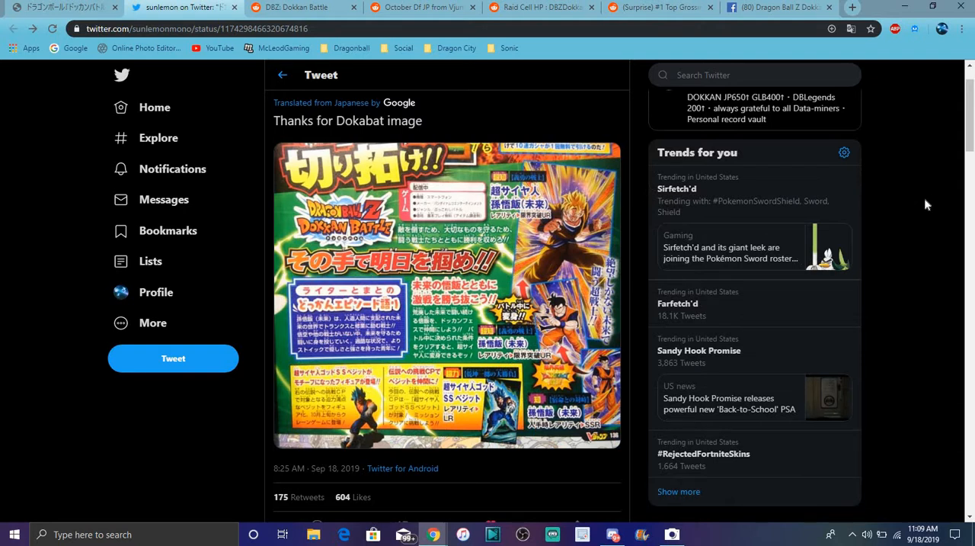